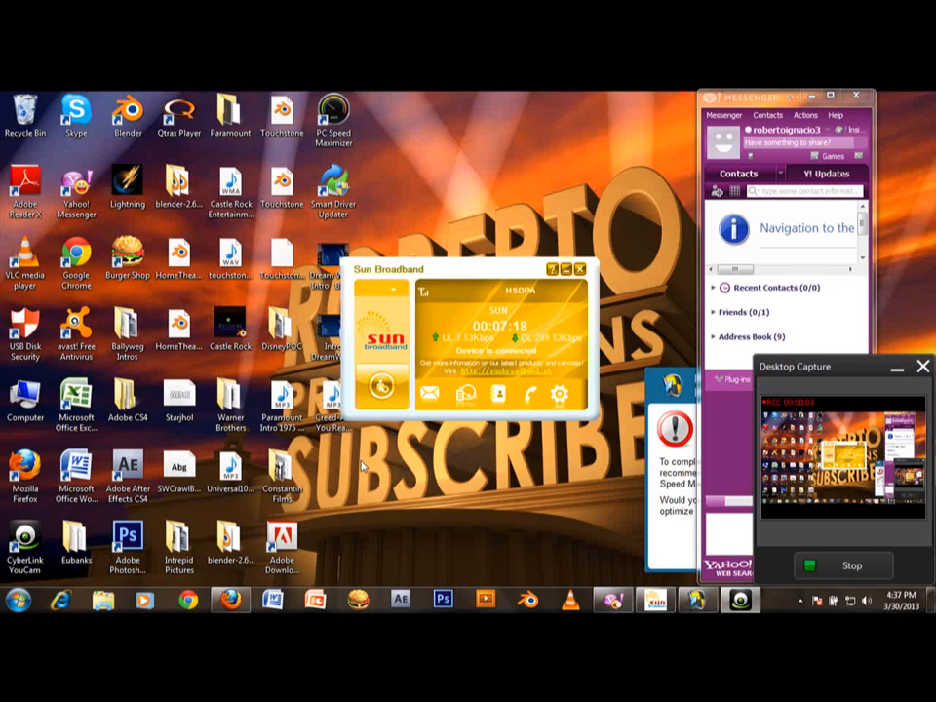
Open 'Lionsgate Text 1 line.blend' from Ballyweg Intros > Lionsgate in Blender.
left_click(127, 332)
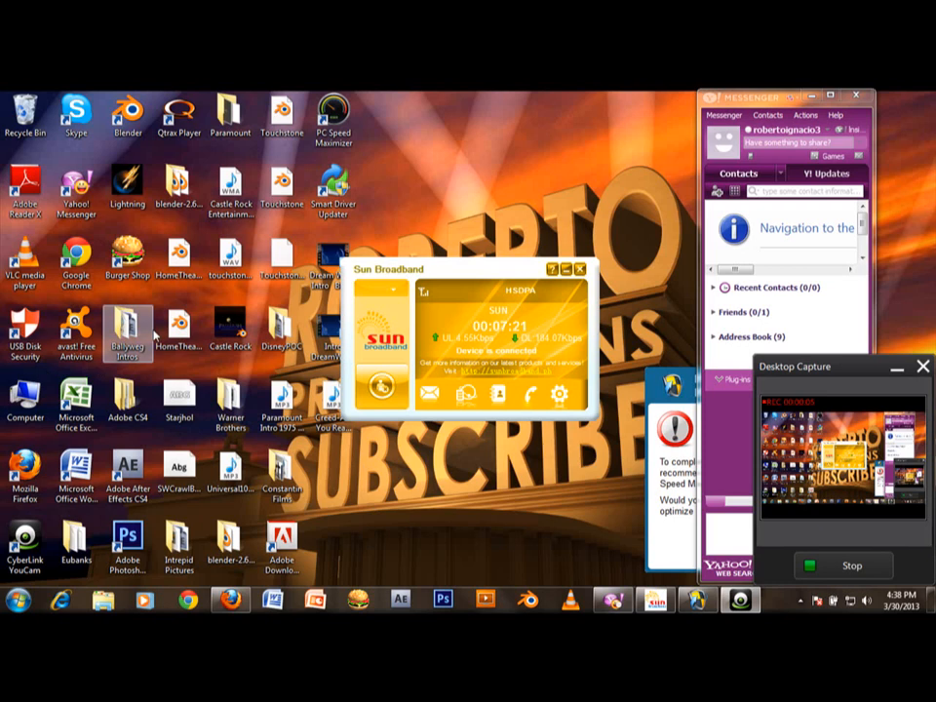
mouse_move(136, 335)
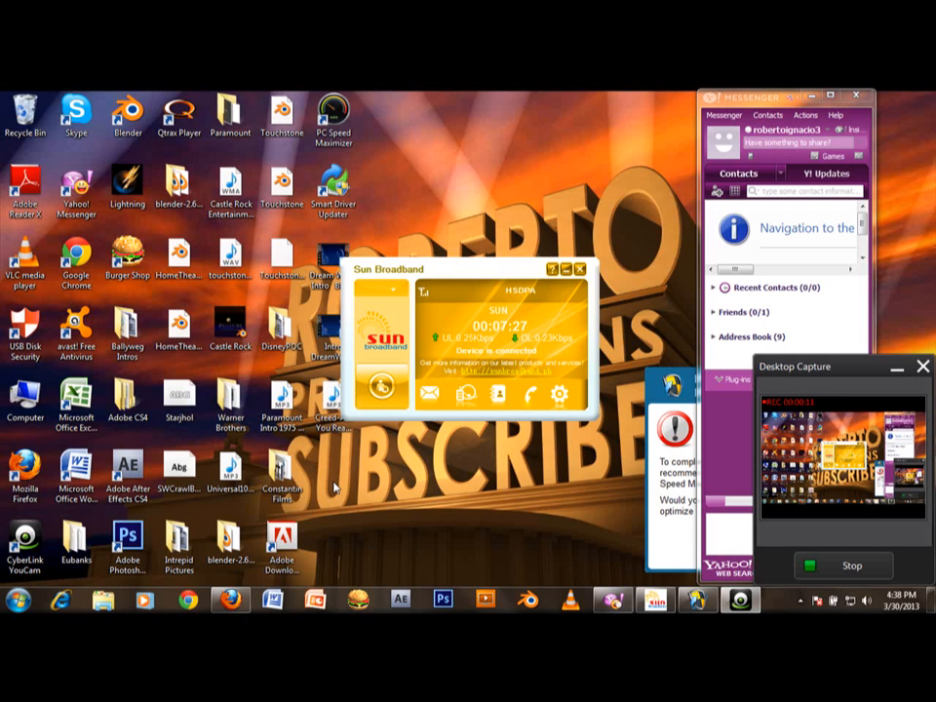
left_click(128, 326)
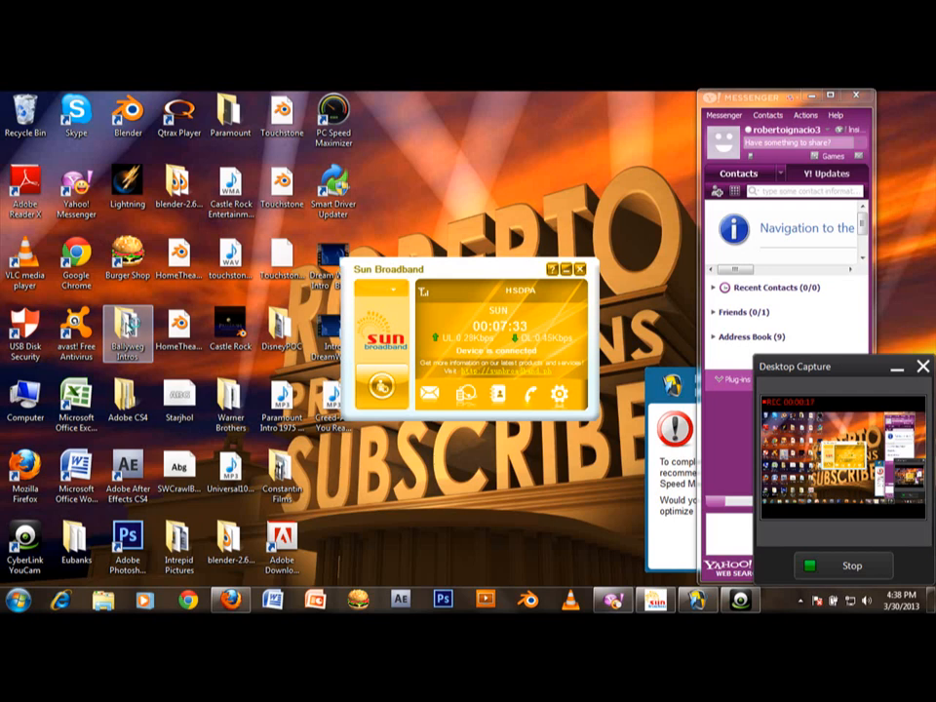
double_click(128, 337)
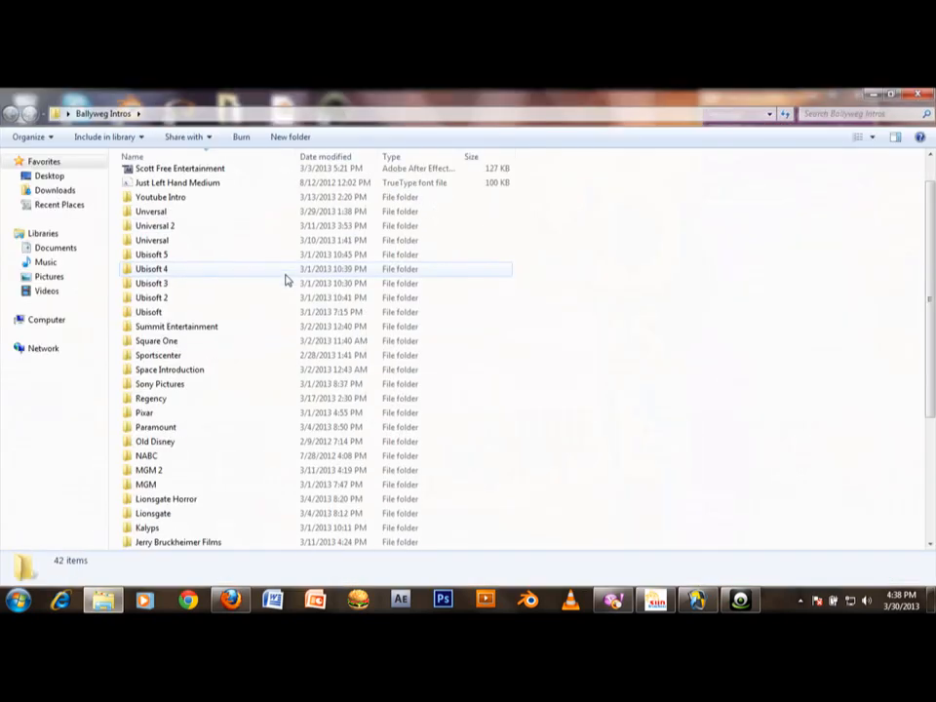
scroll("down", 3)
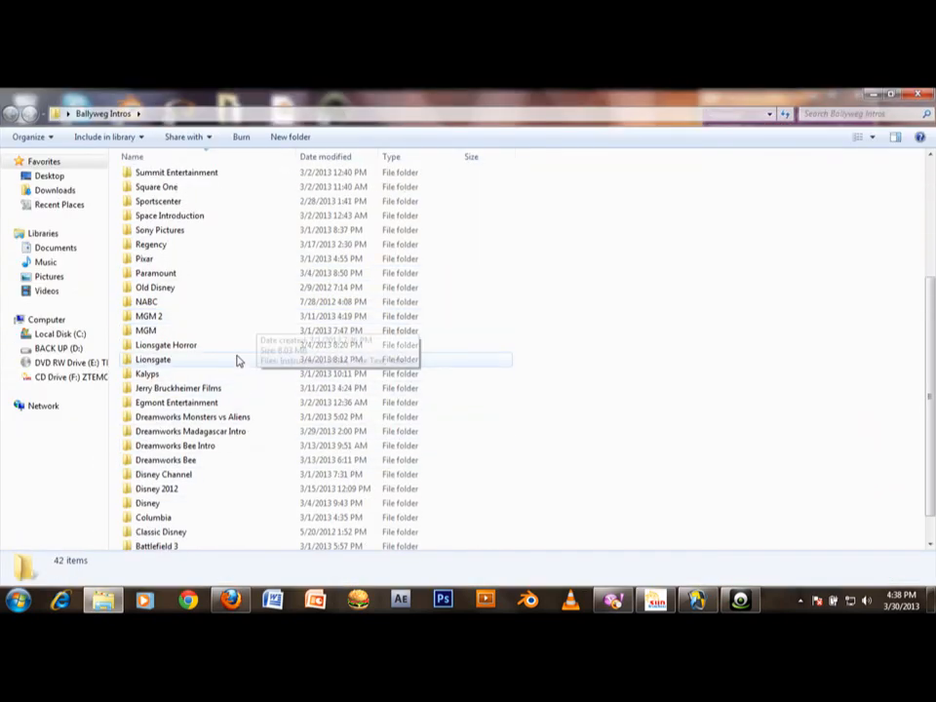
double_click(153, 359)
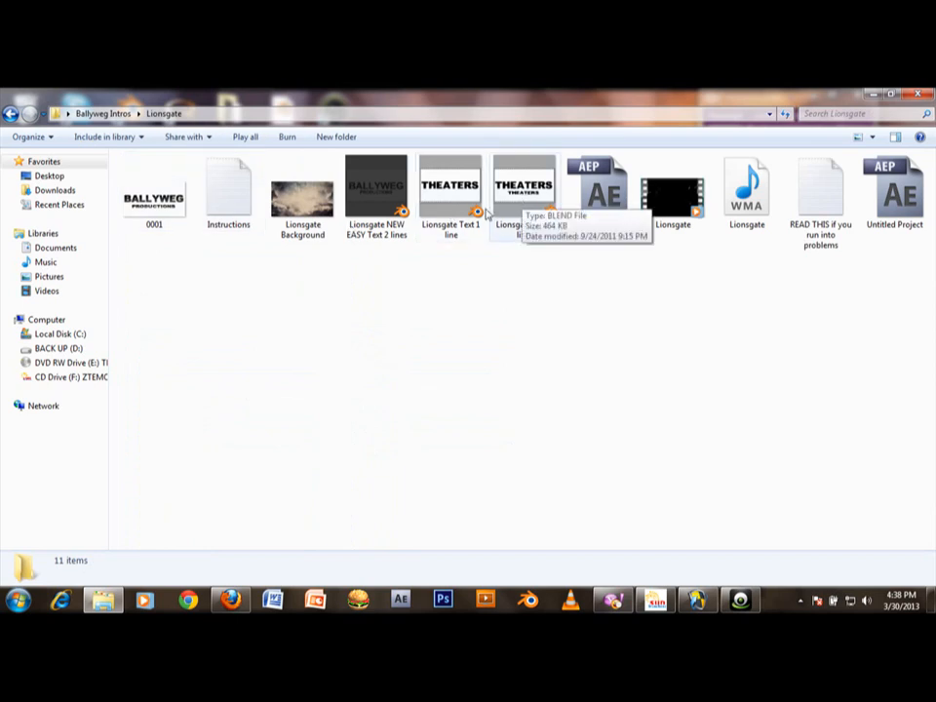
left_click(450, 185)
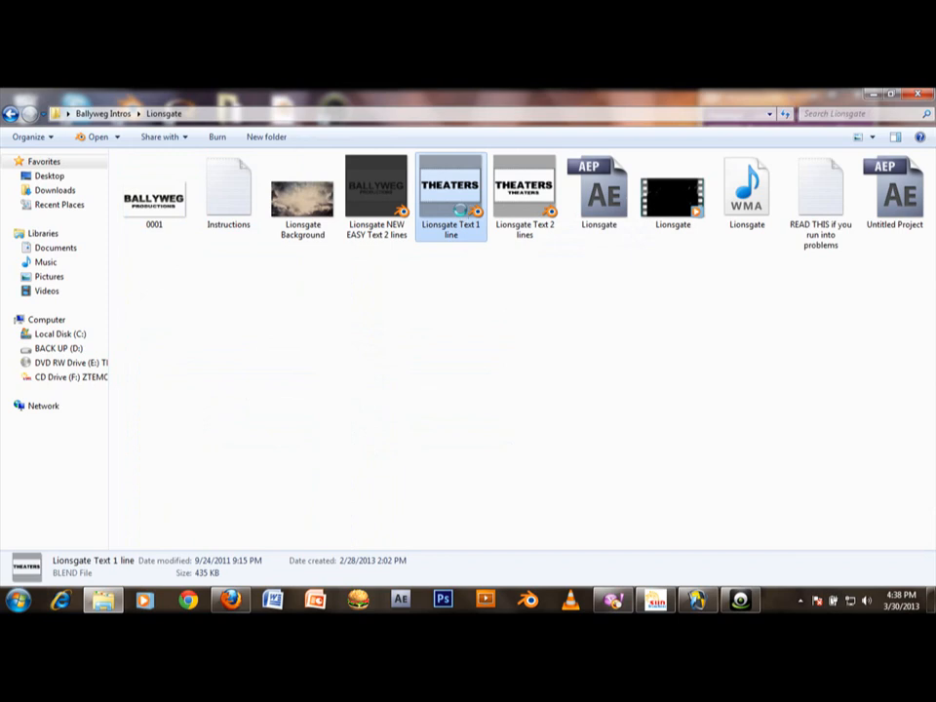
double_click(450, 183)
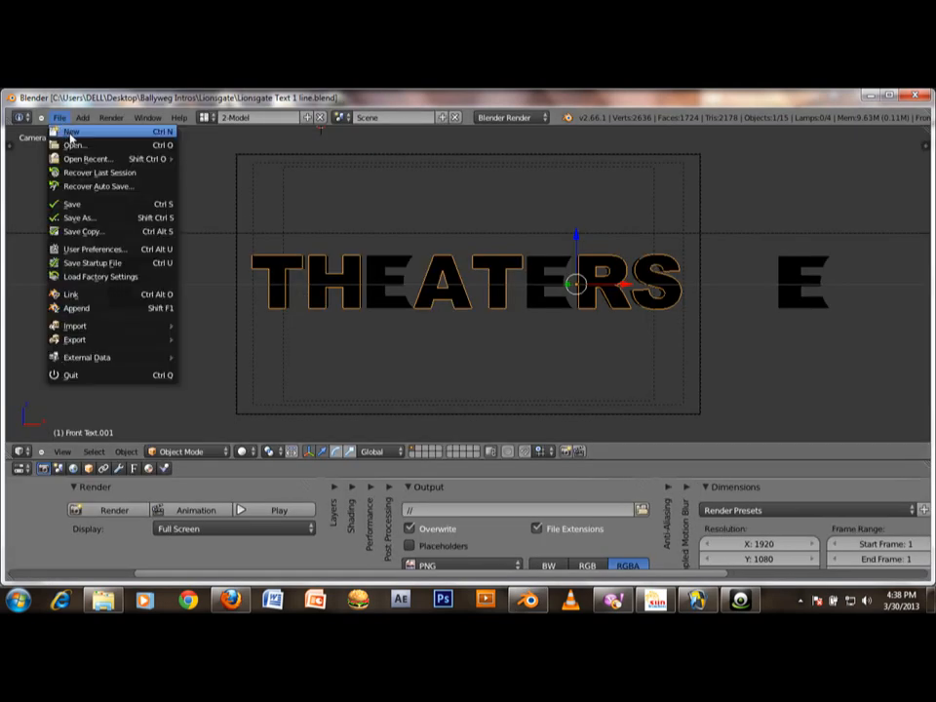
Bring up Blender's File menu to load the two-line Lionsgate scene.
left_click(75, 145)
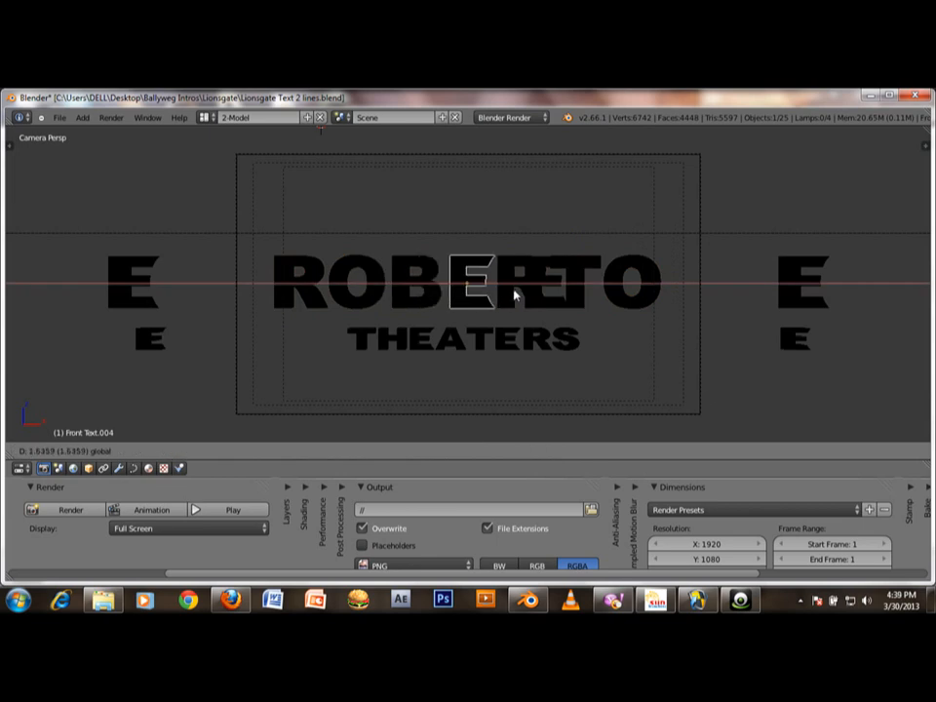
Move the stray E overlapping ROBERTO off to the right.
left_click(473, 285)
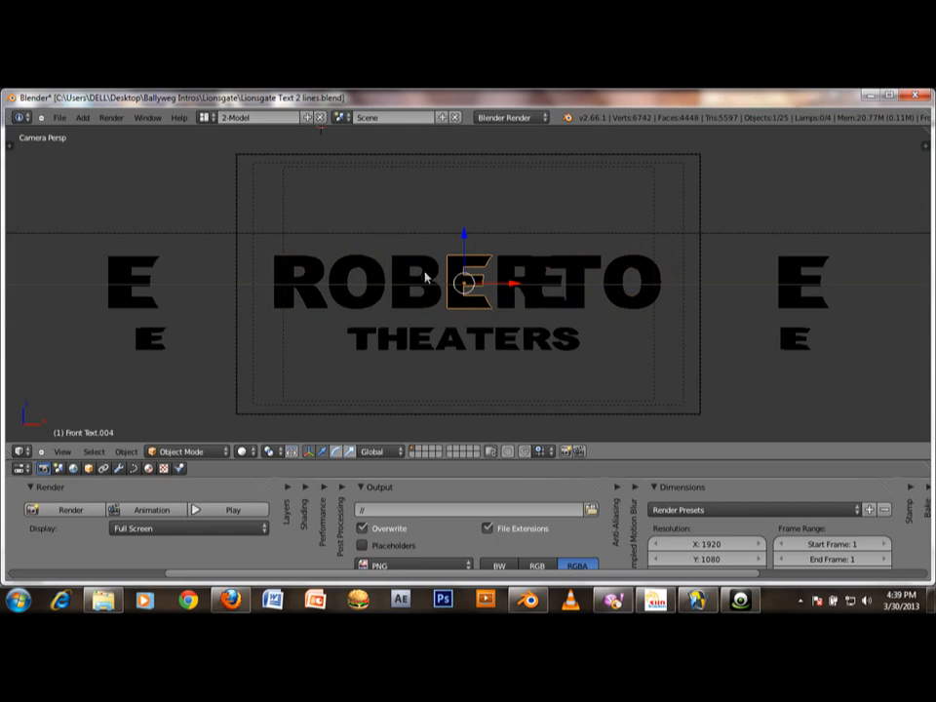
mouse_move(604, 334)
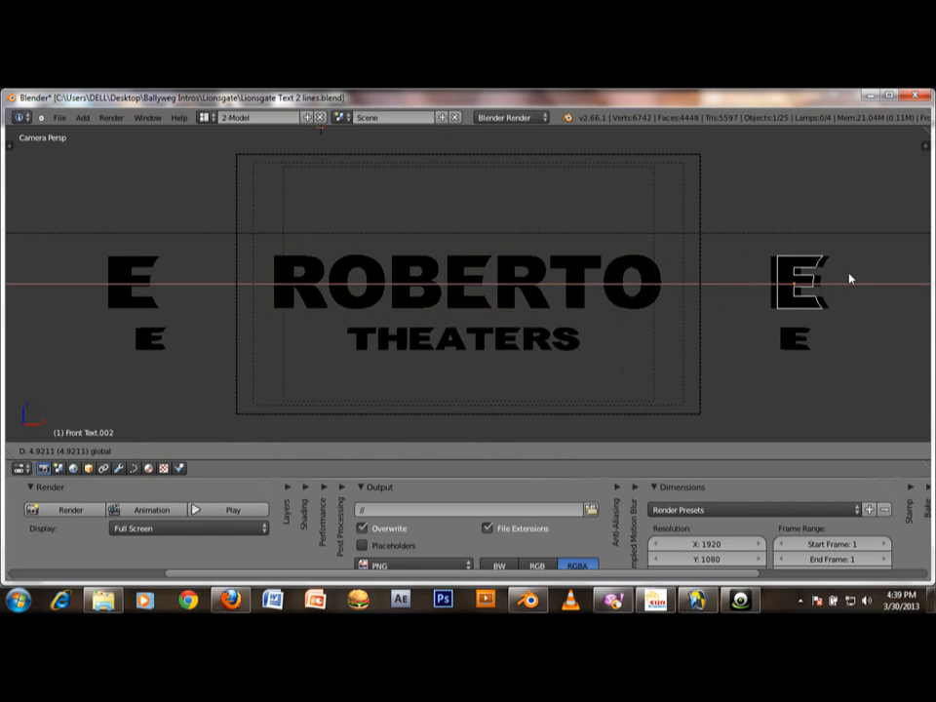
left_click(798, 280)
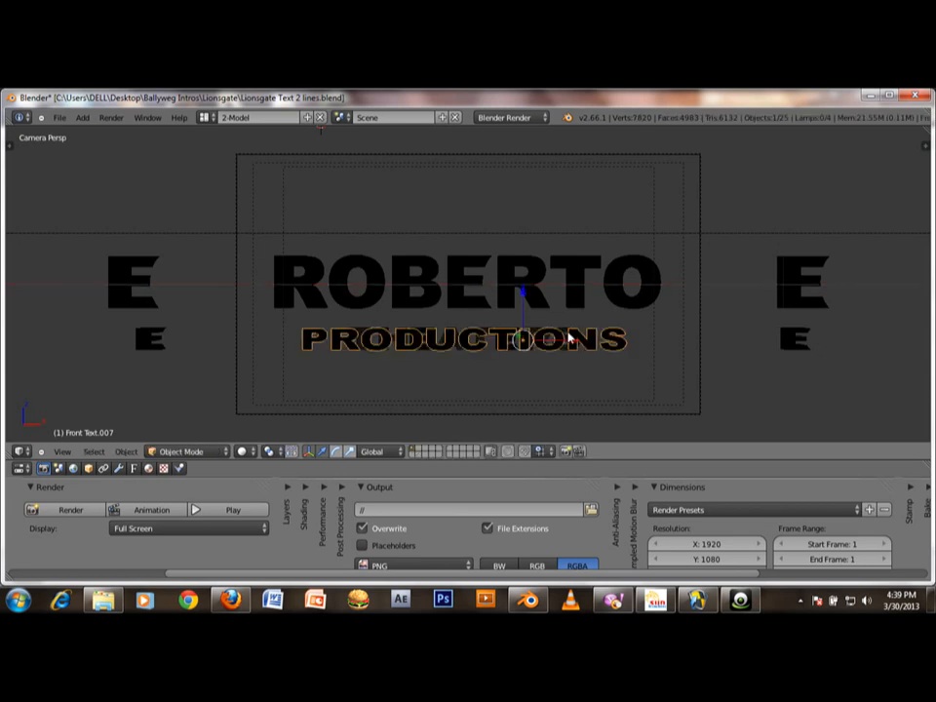
Leave text edit mode and return to the render settings panel.
key("Tab")
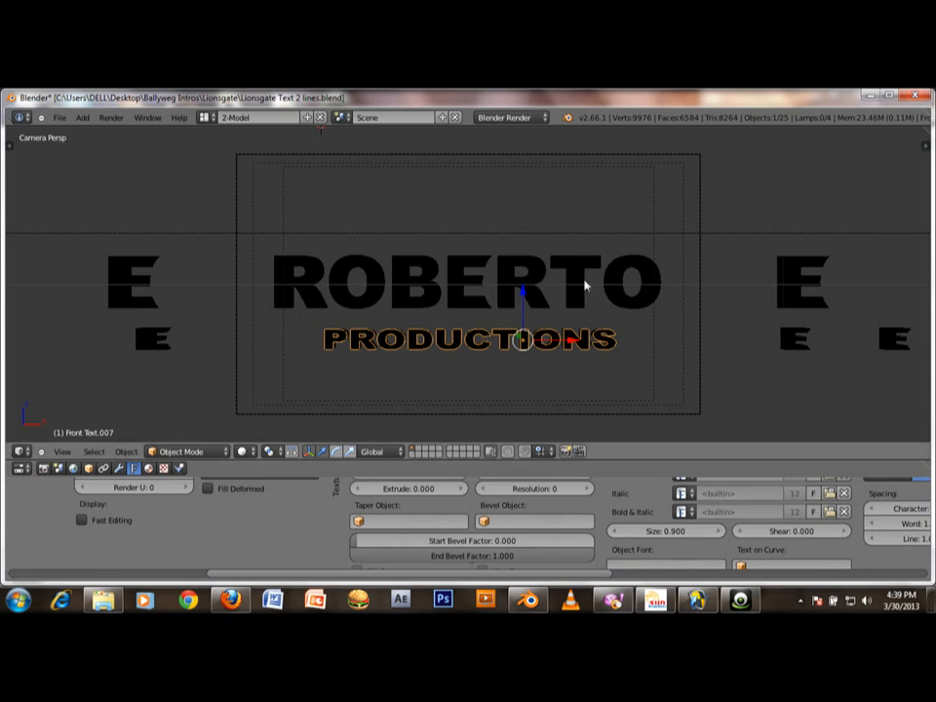
left_click(46, 469)
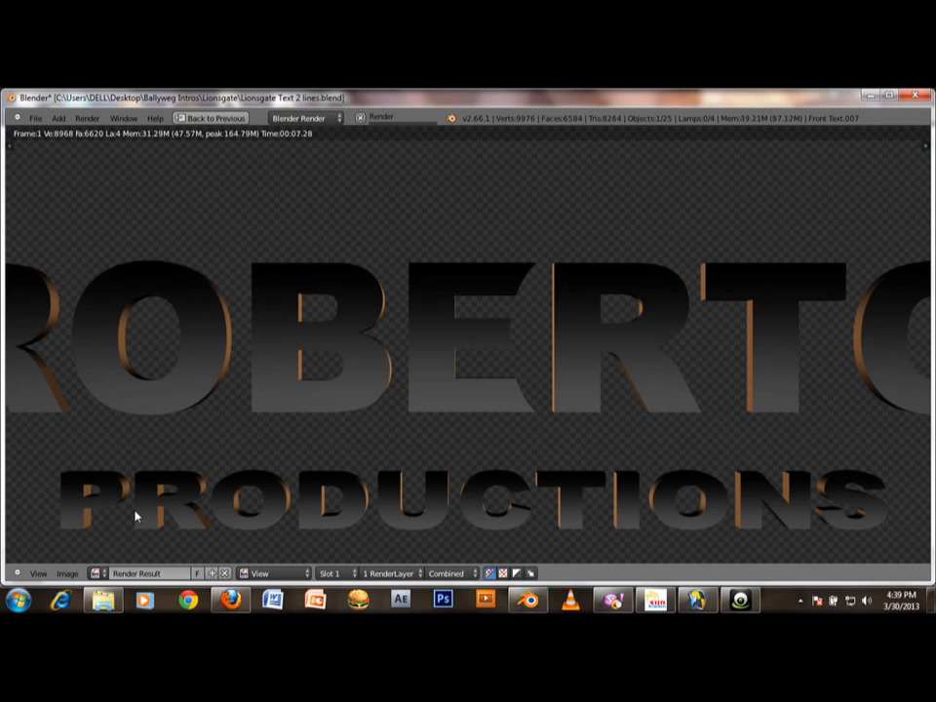
mouse_move(770, 170)
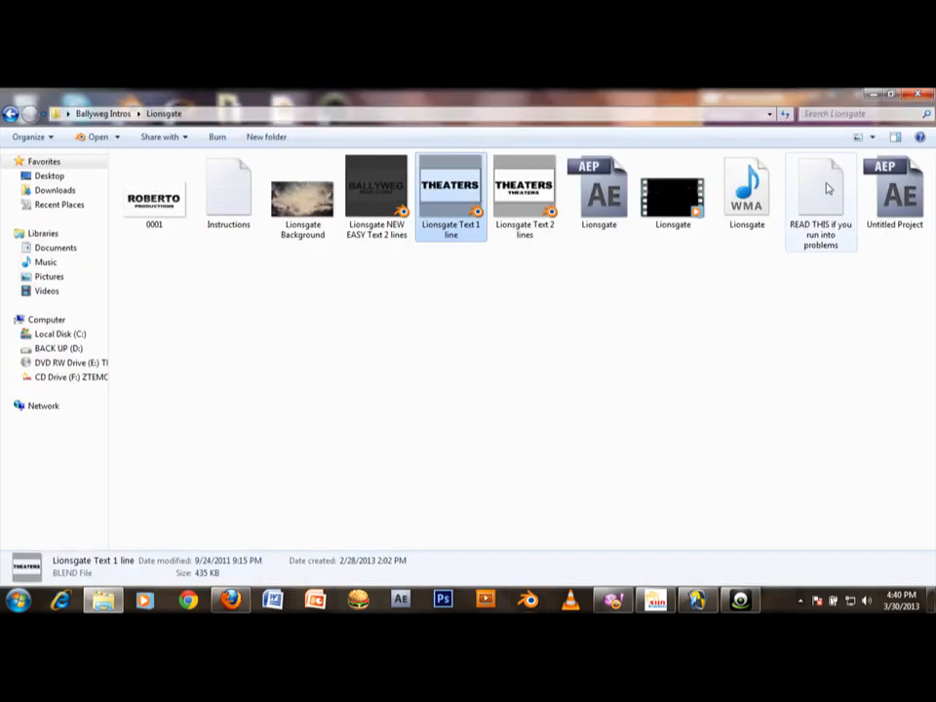
Preview the rendered ROBERTO PRODUCTIONS image 0001 in Windows Photo Viewer.
left_click(654, 600)
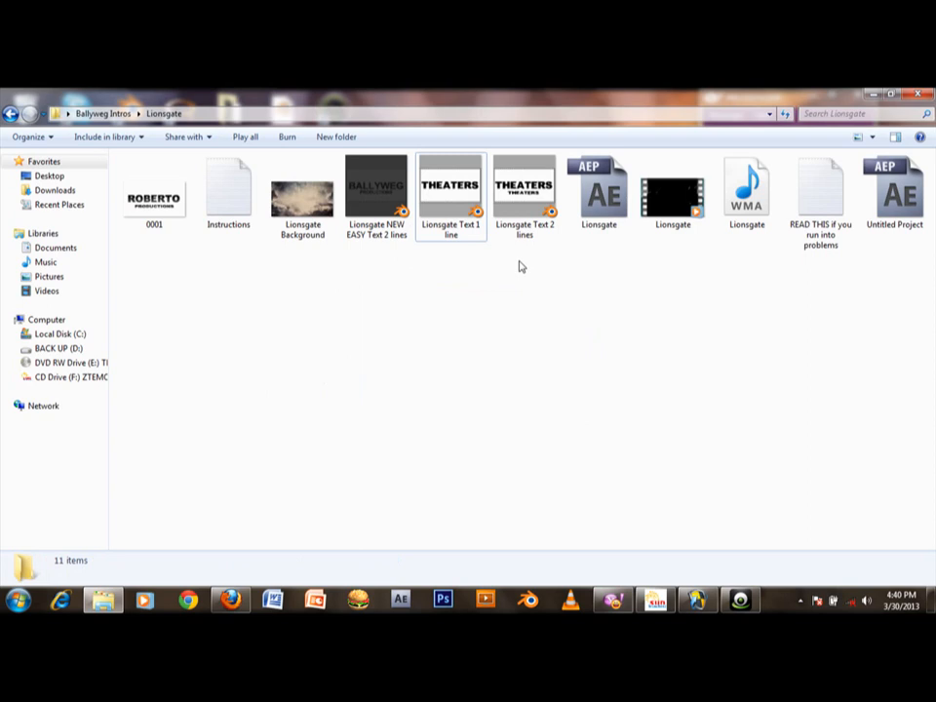
mouse_move(651, 400)
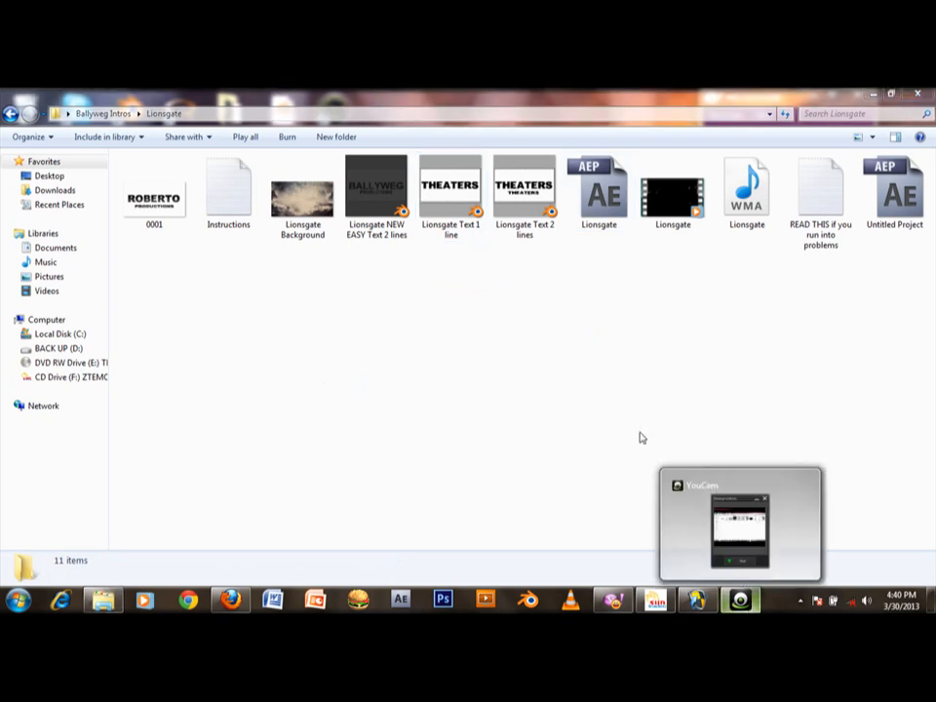
left_click(598, 192)
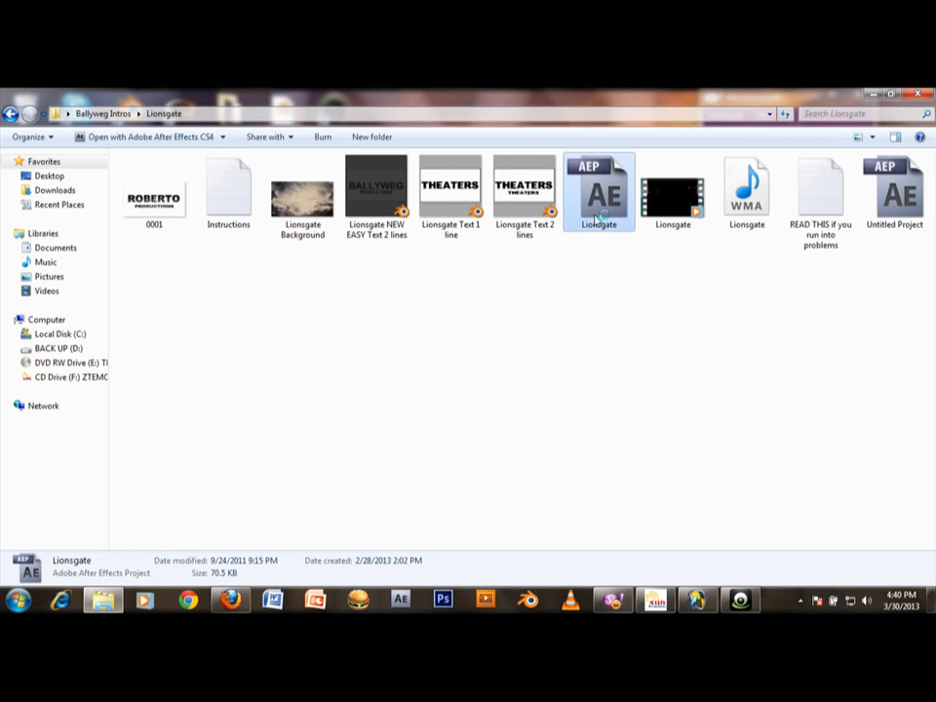
mouse_move(217, 239)
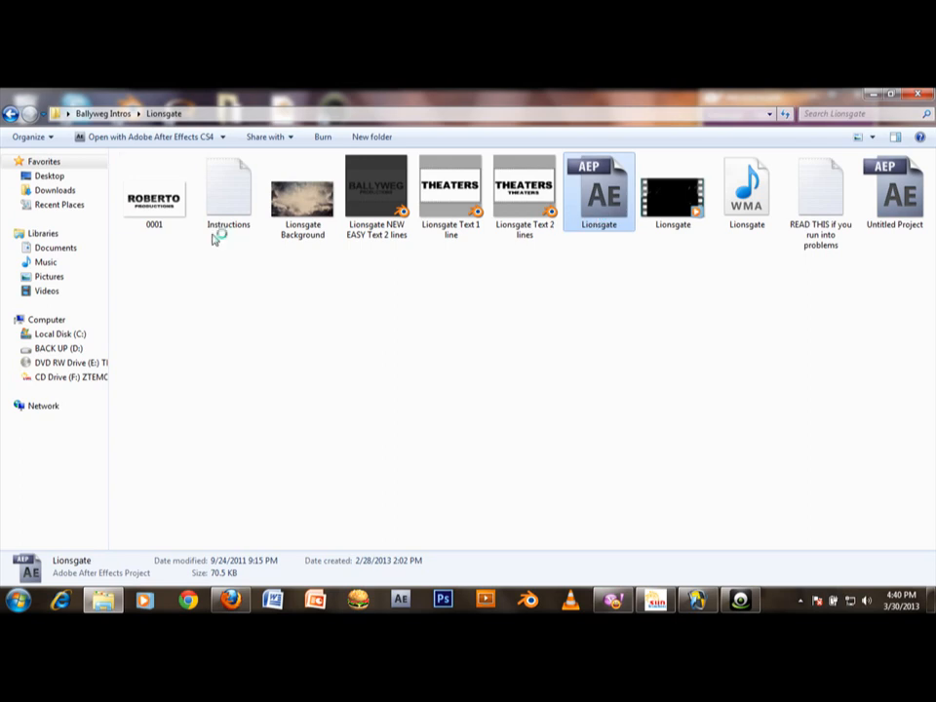
left_click(153, 191)
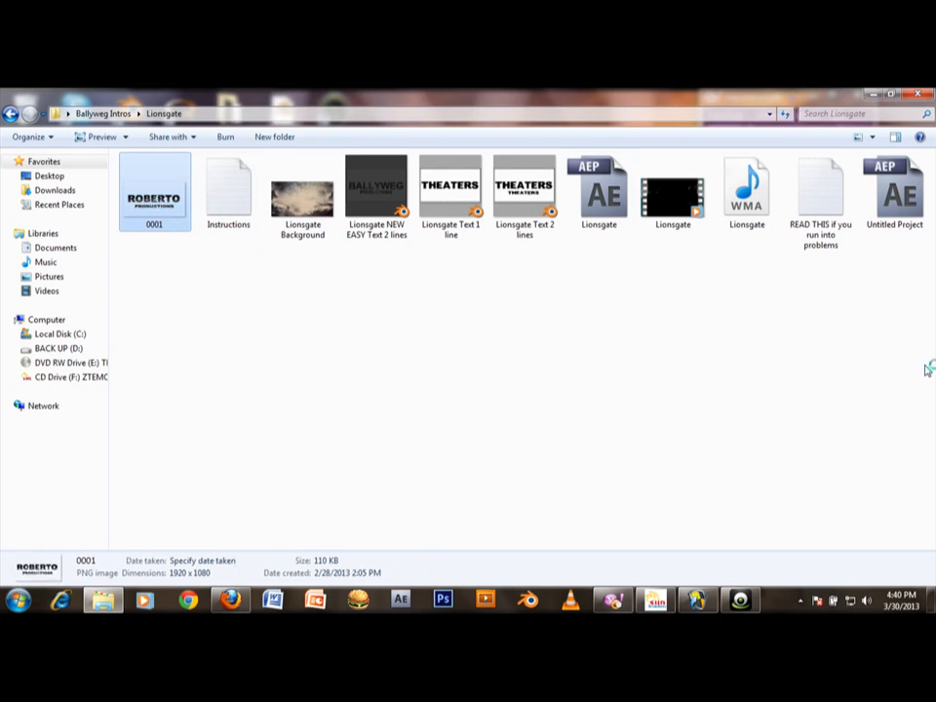
double_click(154, 192)
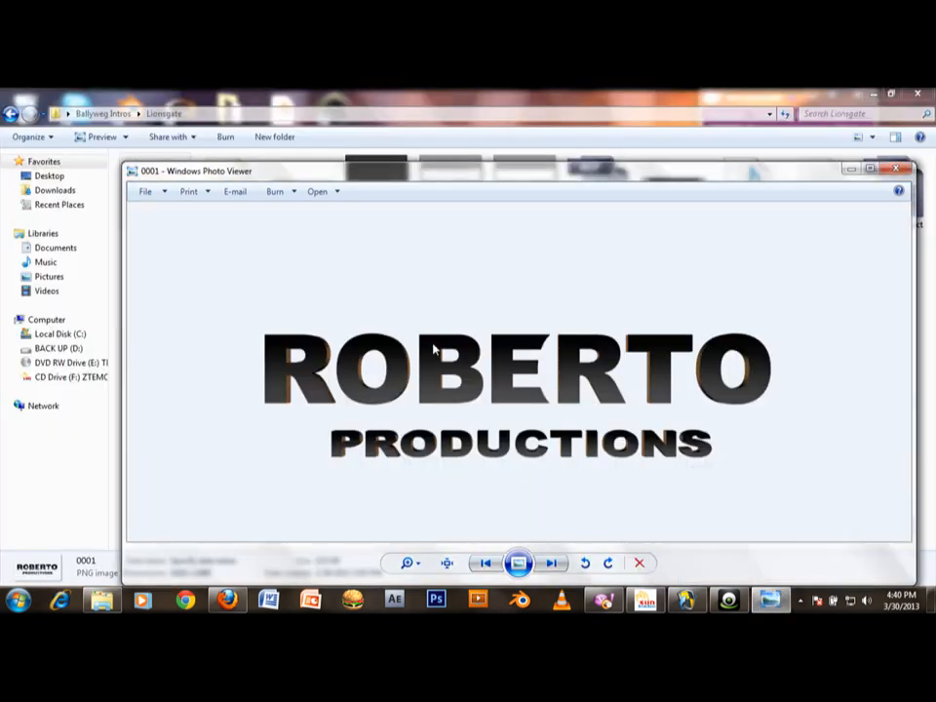
mouse_move(574, 435)
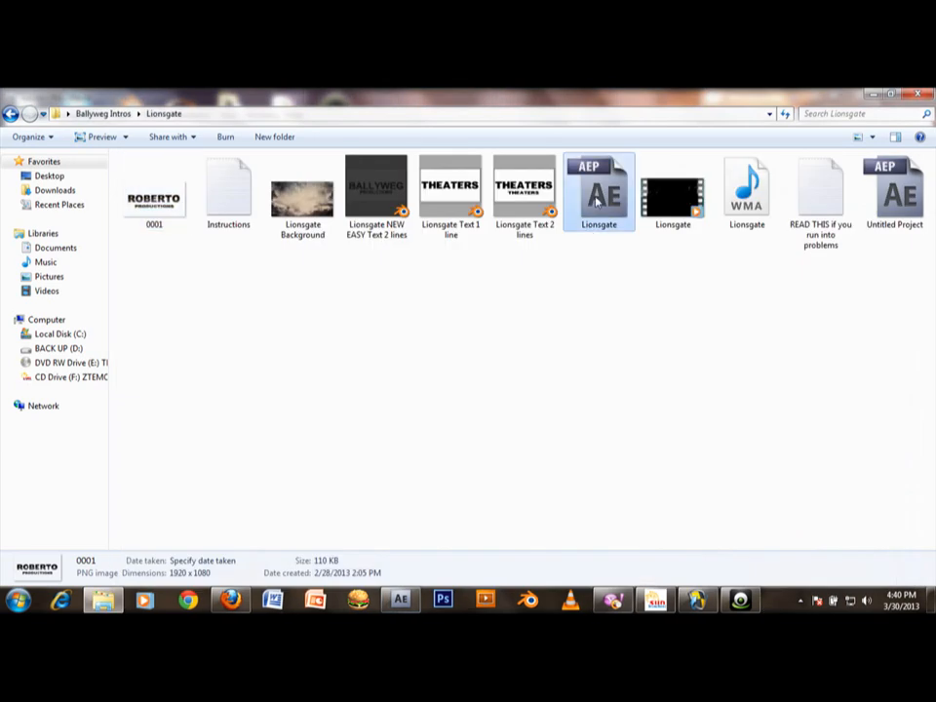
Launch Adobe After Effects with an empty Untitled Project.
left_click(598, 192)
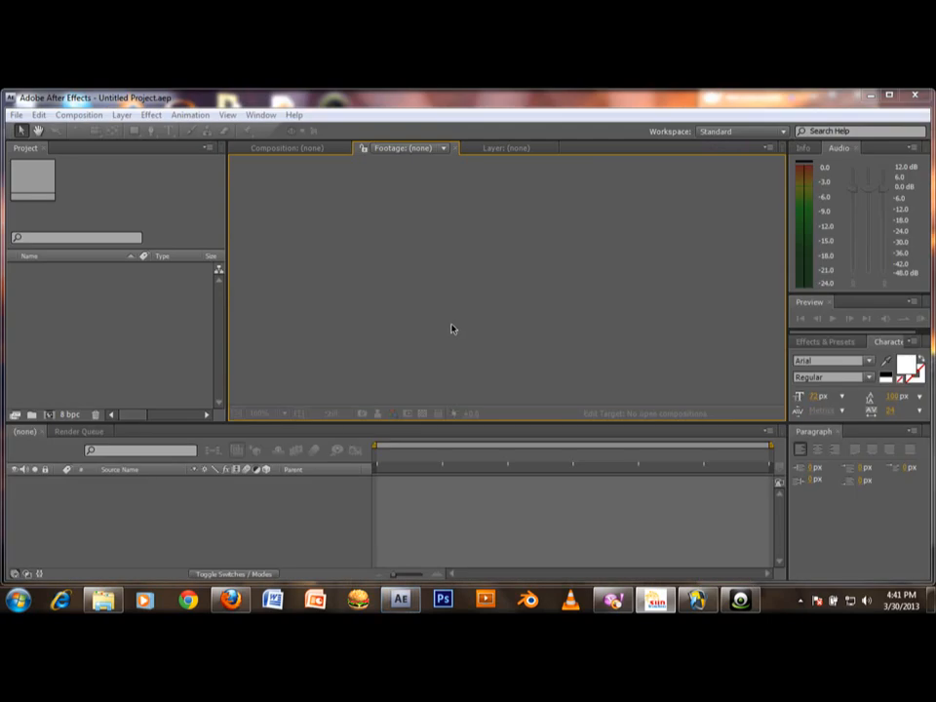
Open Desktop > Ballyweg Intros > Lionsgate > Lionsgate.aep and accept the version conversion.
left_click(16, 114)
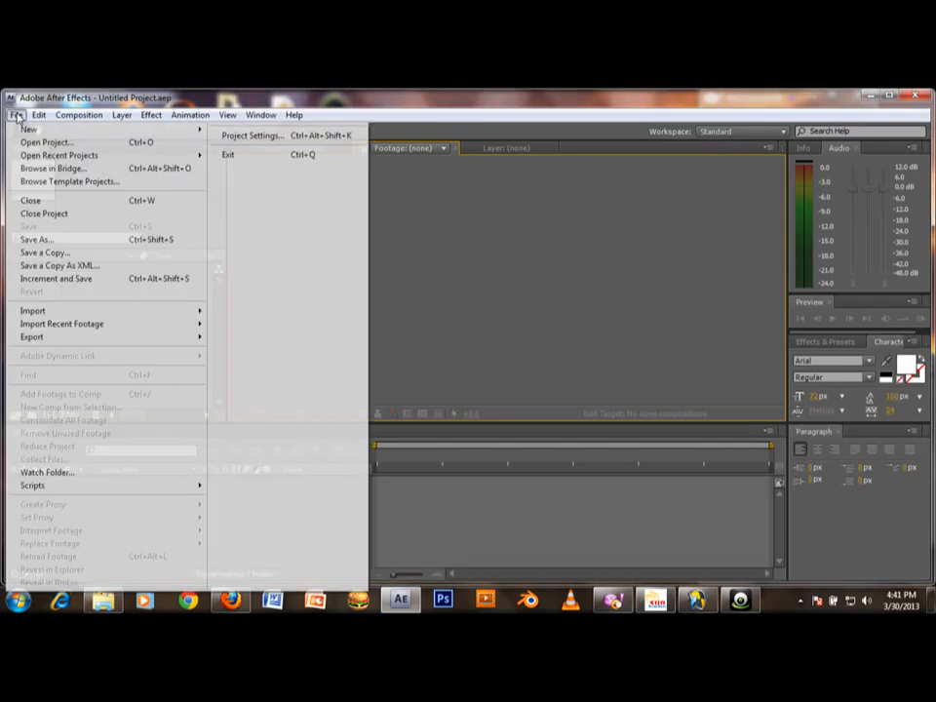
mouse_move(44, 142)
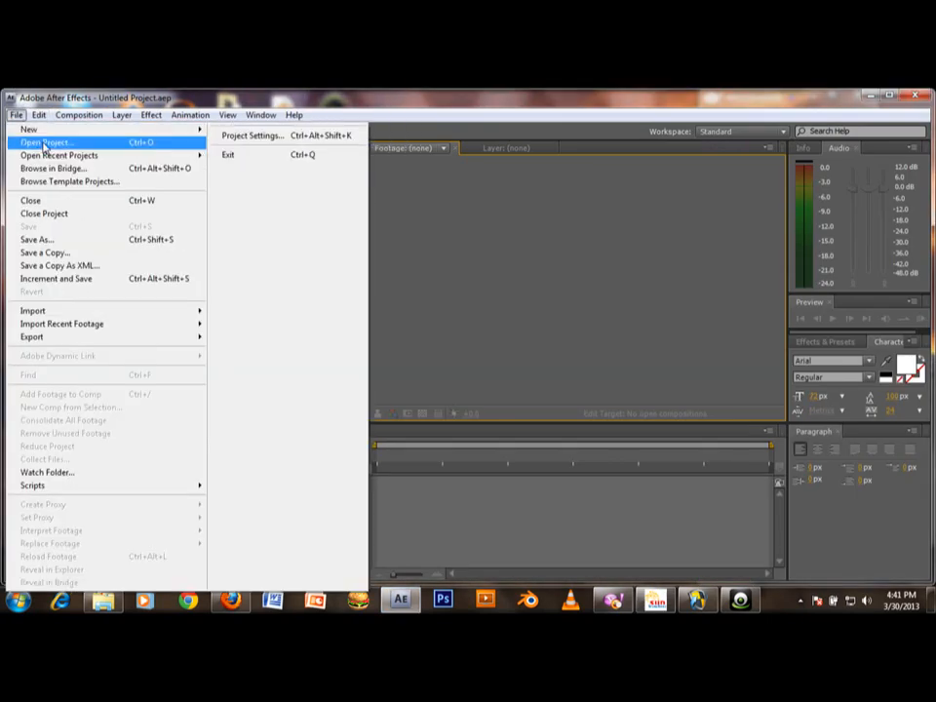
left_click(45, 142)
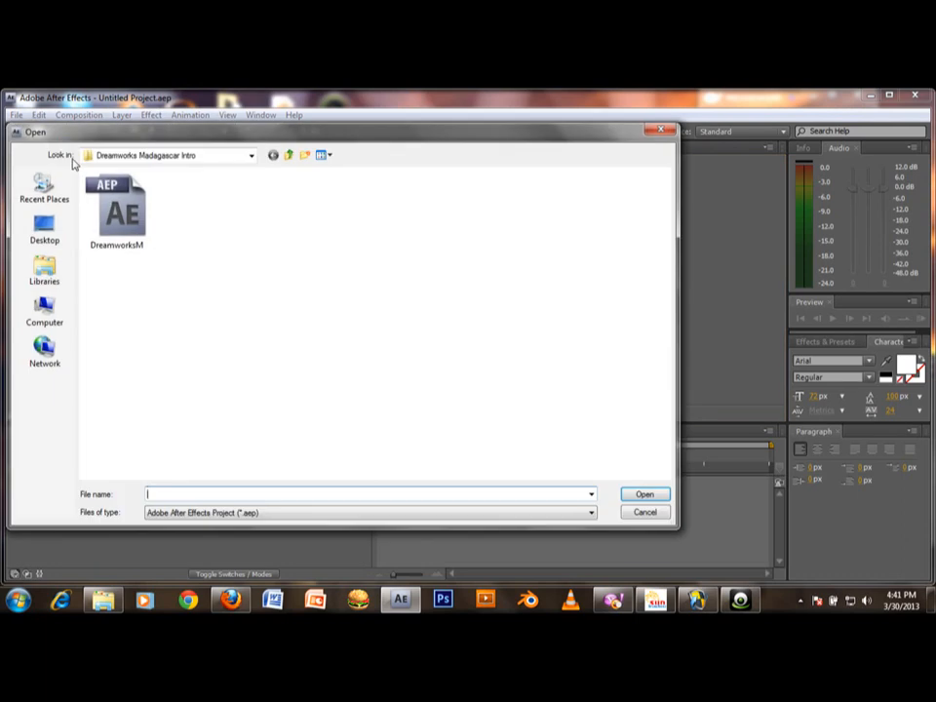
left_click(44, 229)
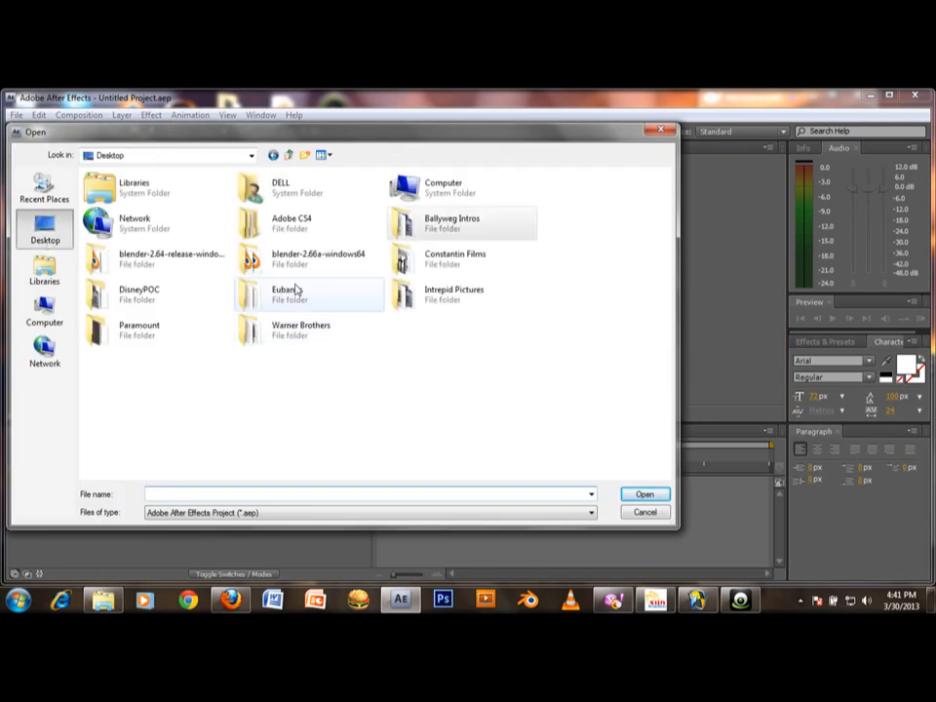
left_click(458, 222)
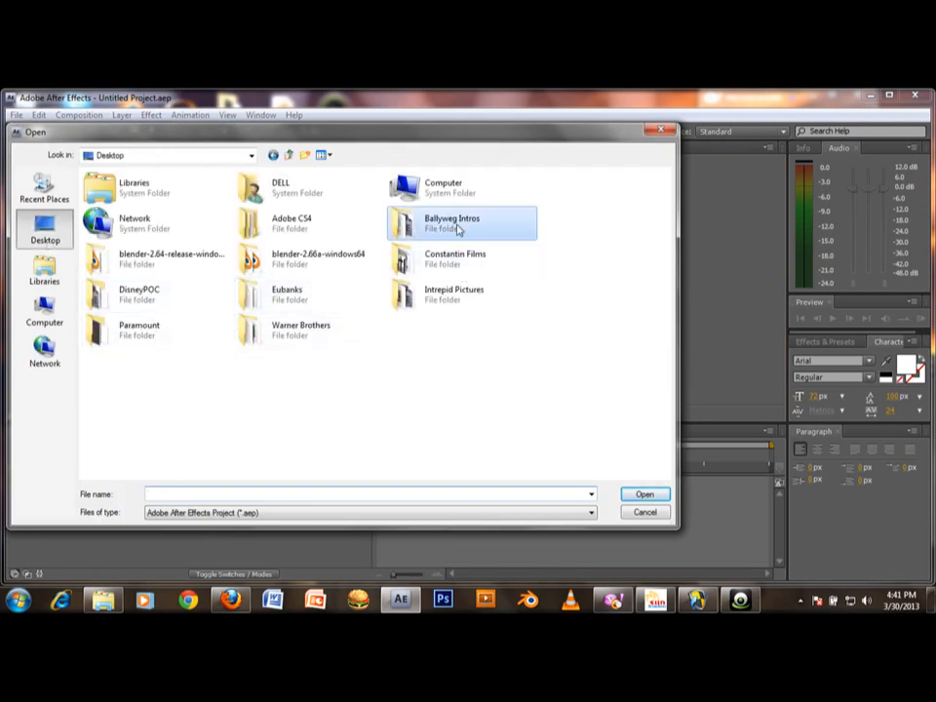
double_click(451, 222)
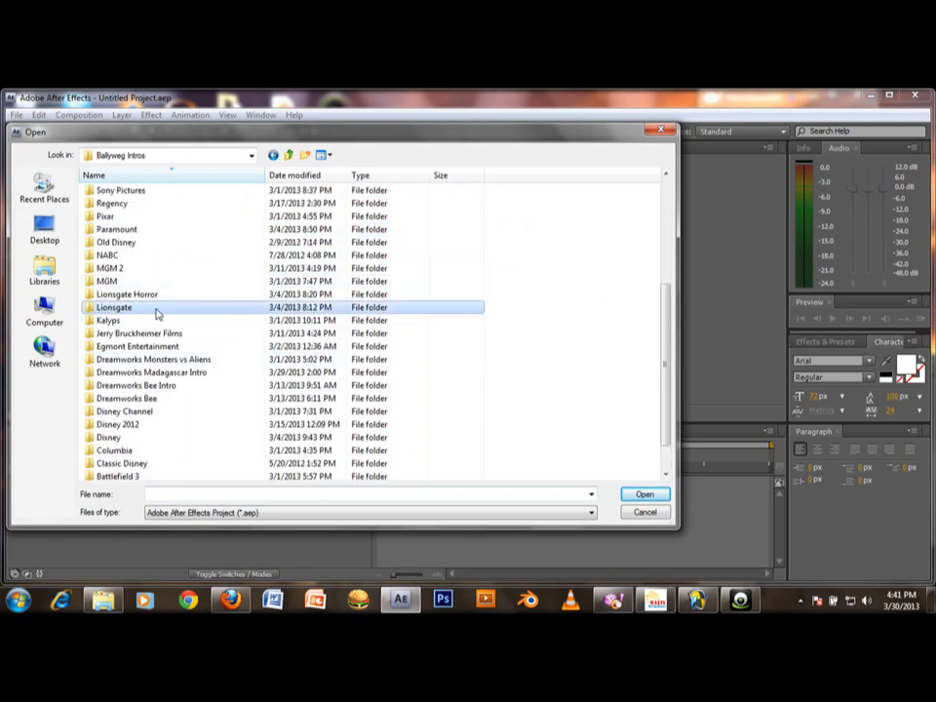
double_click(114, 308)
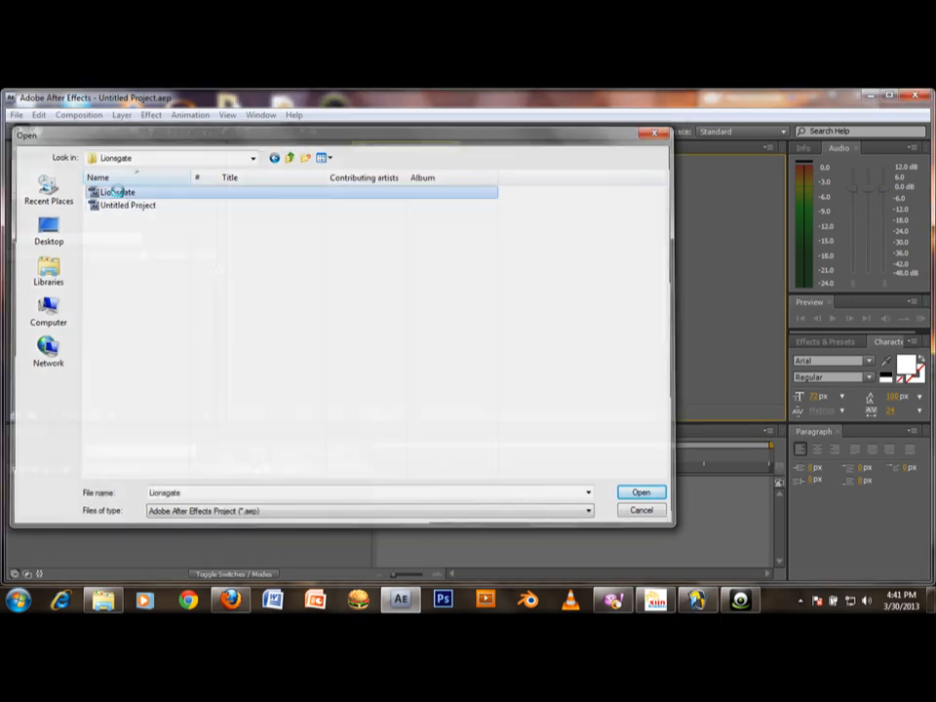
left_click(641, 492)
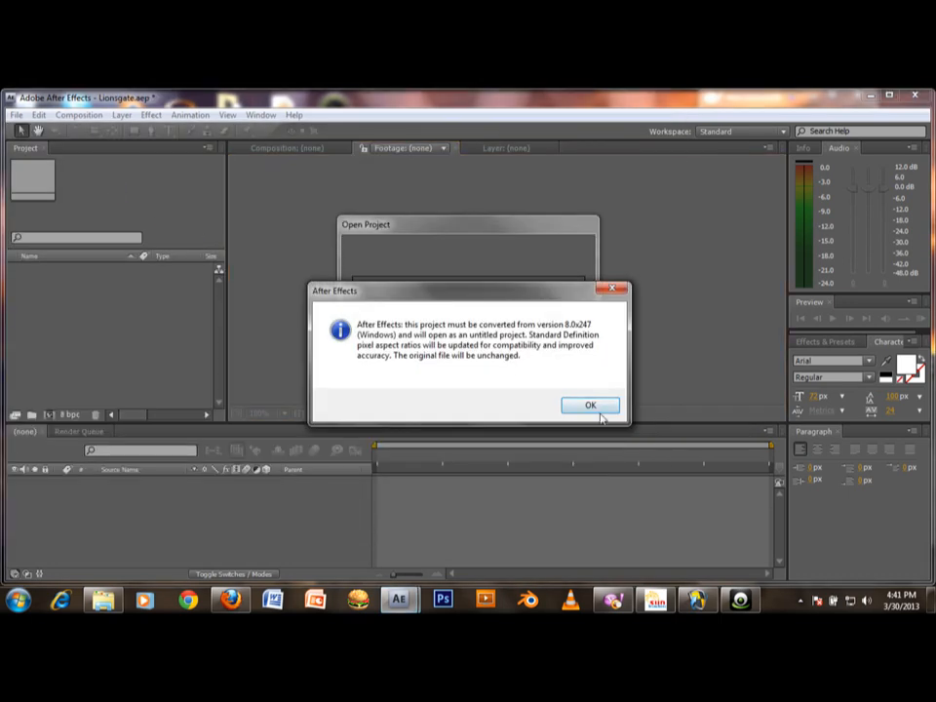
left_click(590, 404)
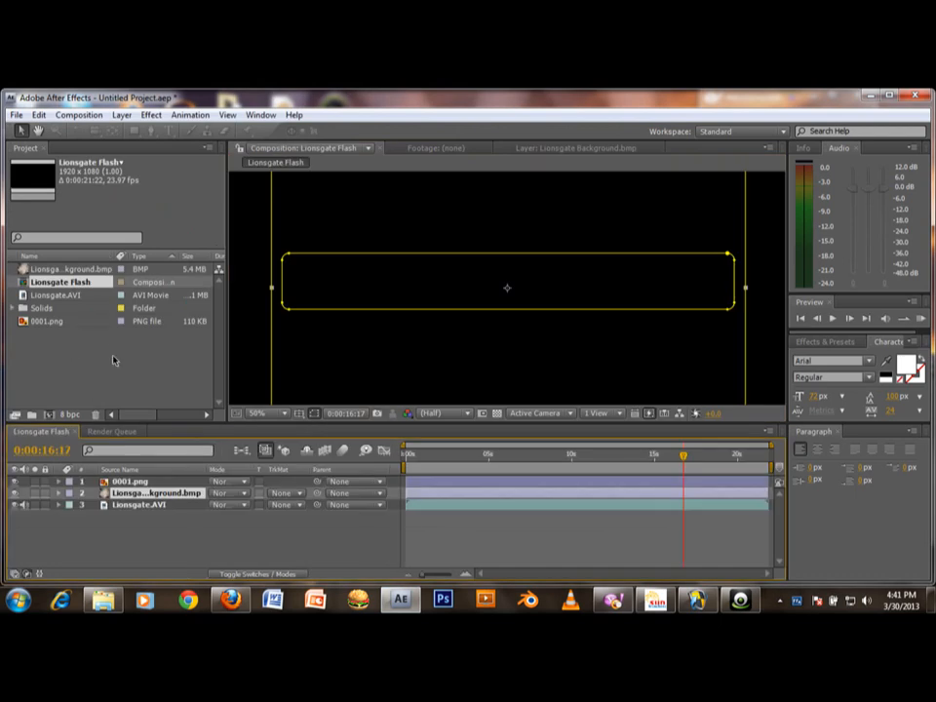
Bring up the Composition menu for the loaded Lionsgate Flash composition.
left_click(79, 114)
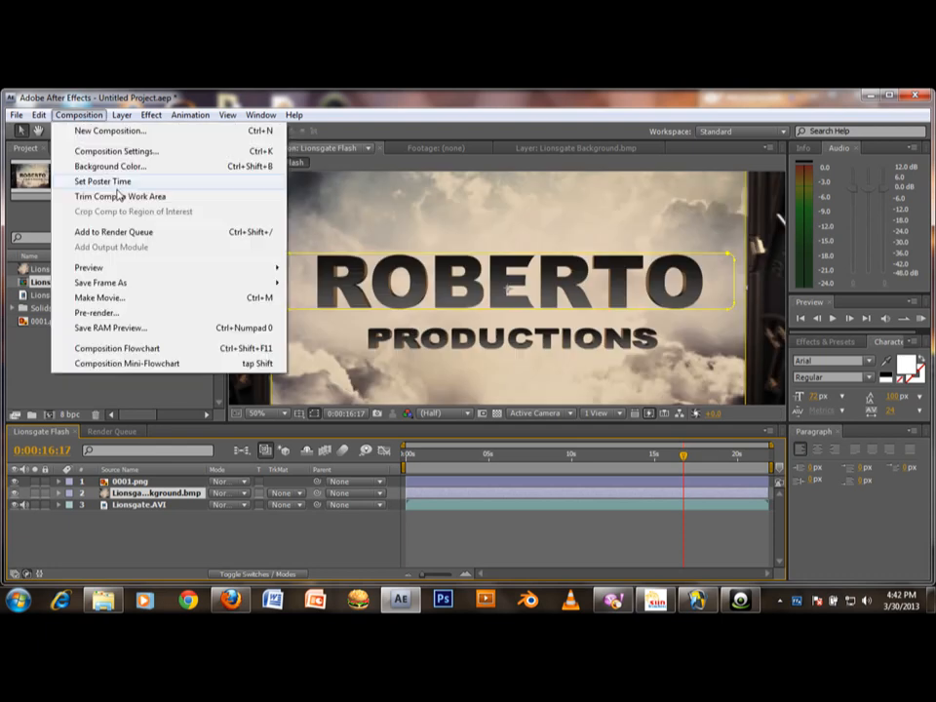
Queue Lionsgate Flash as Video For Windows with audio output and start rendering.
left_click(114, 232)
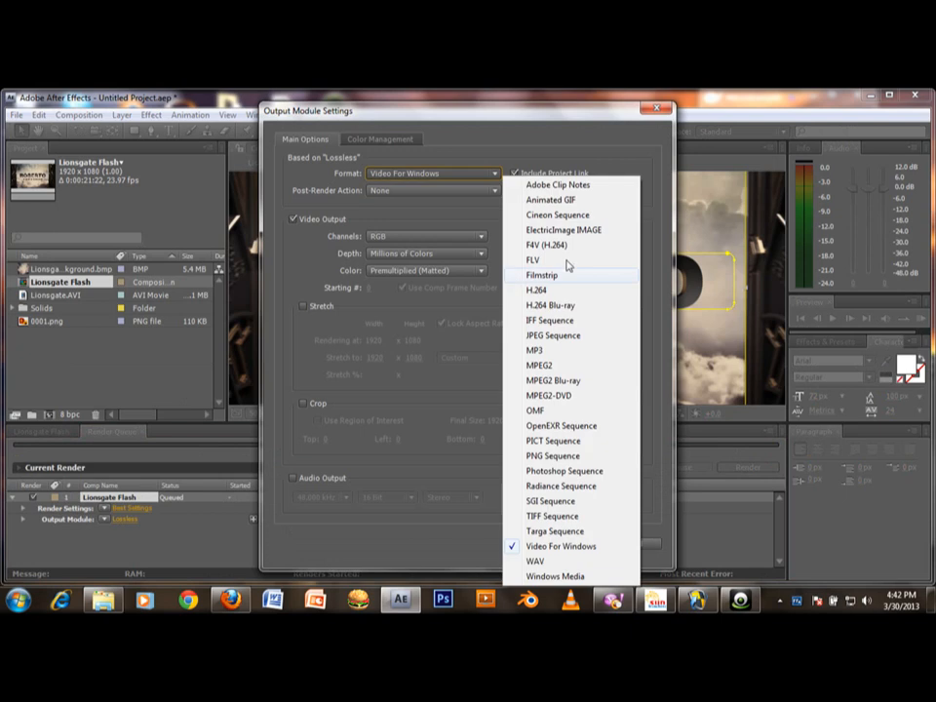
left_click(562, 546)
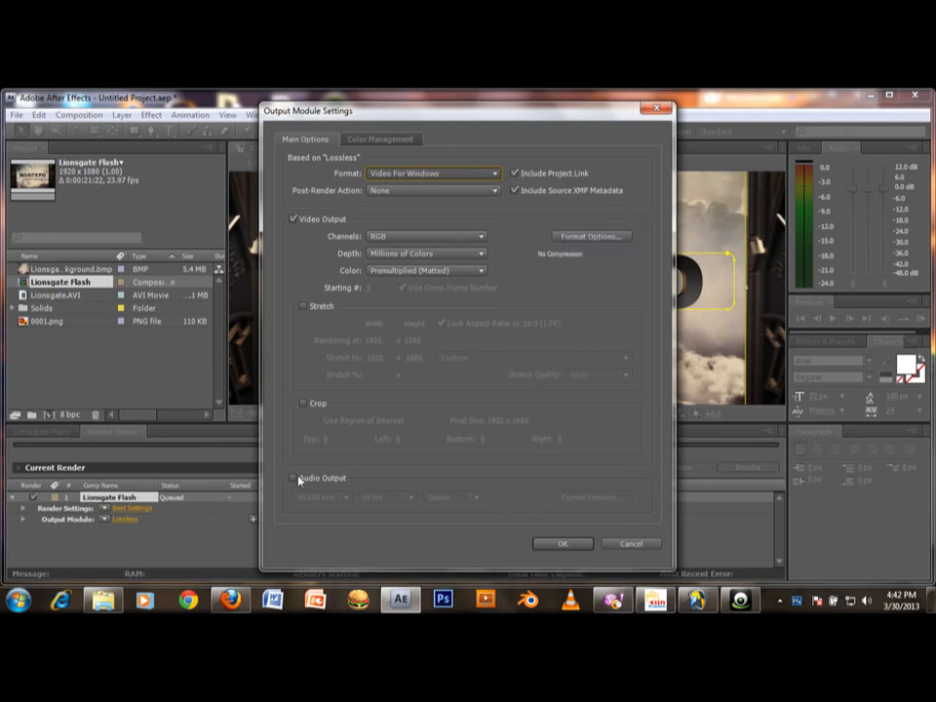
left_click(292, 478)
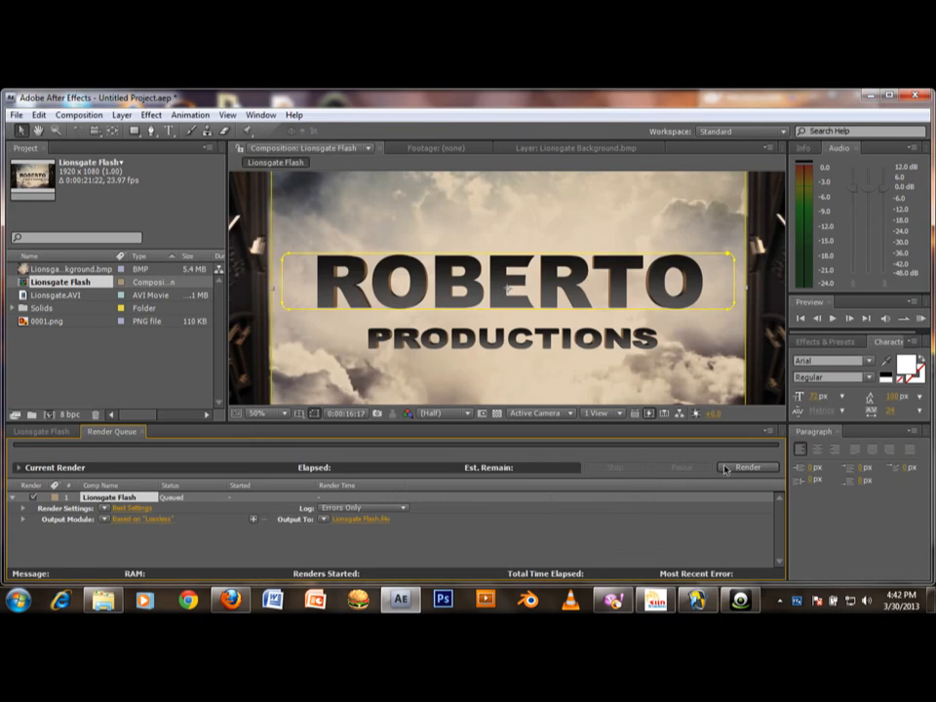
left_click(749, 467)
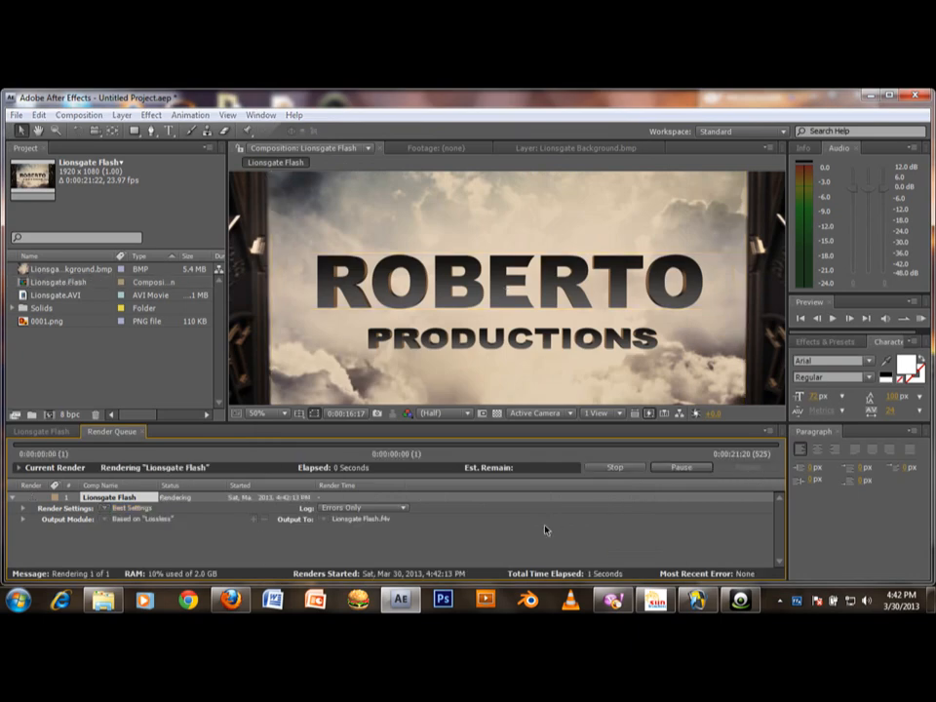